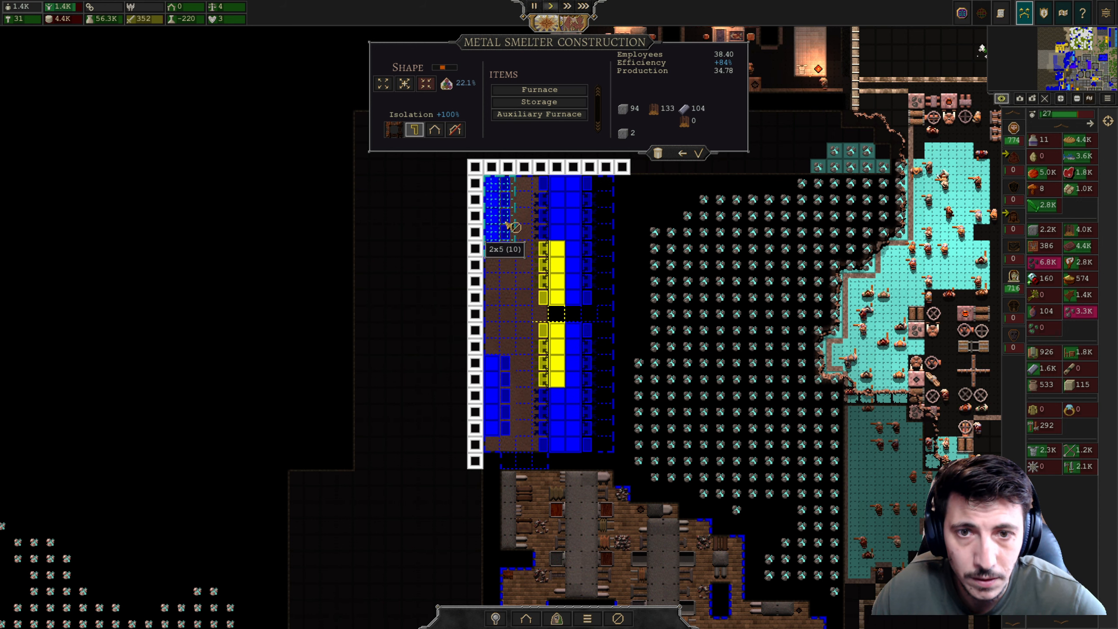
Place 2x5 furnaces down the metal smelter's left column
click(540, 114)
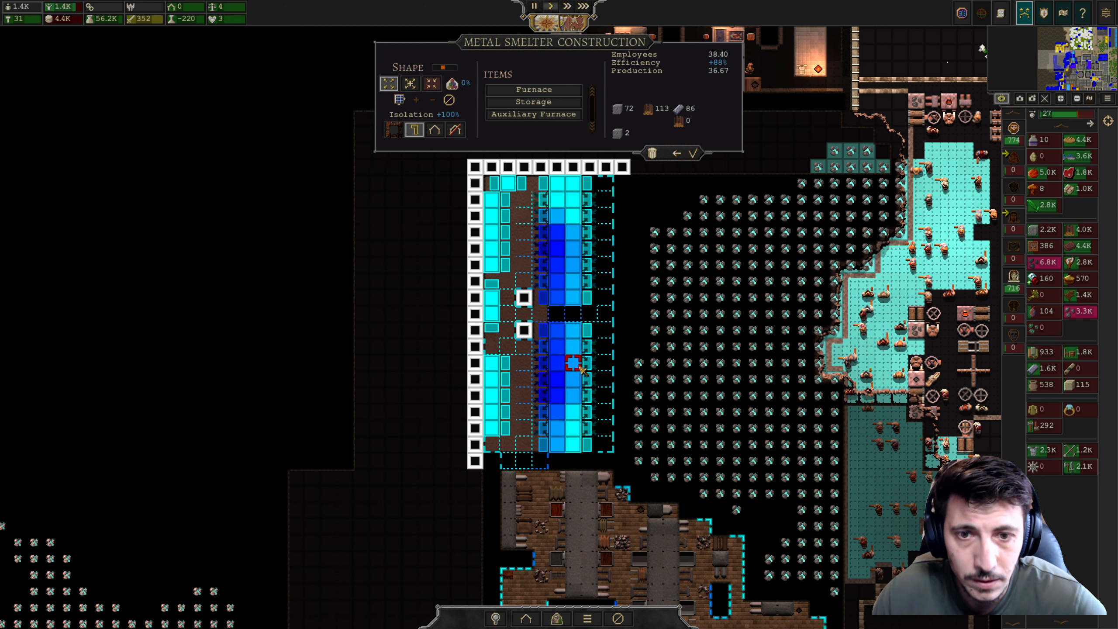
mouse_move(534, 89)
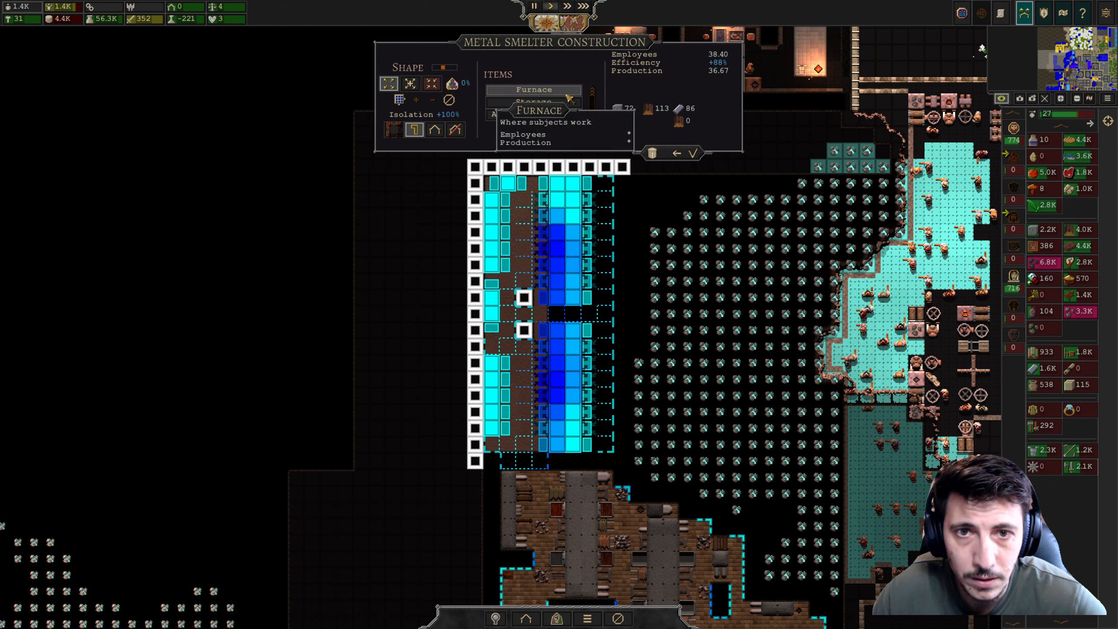
click(533, 114)
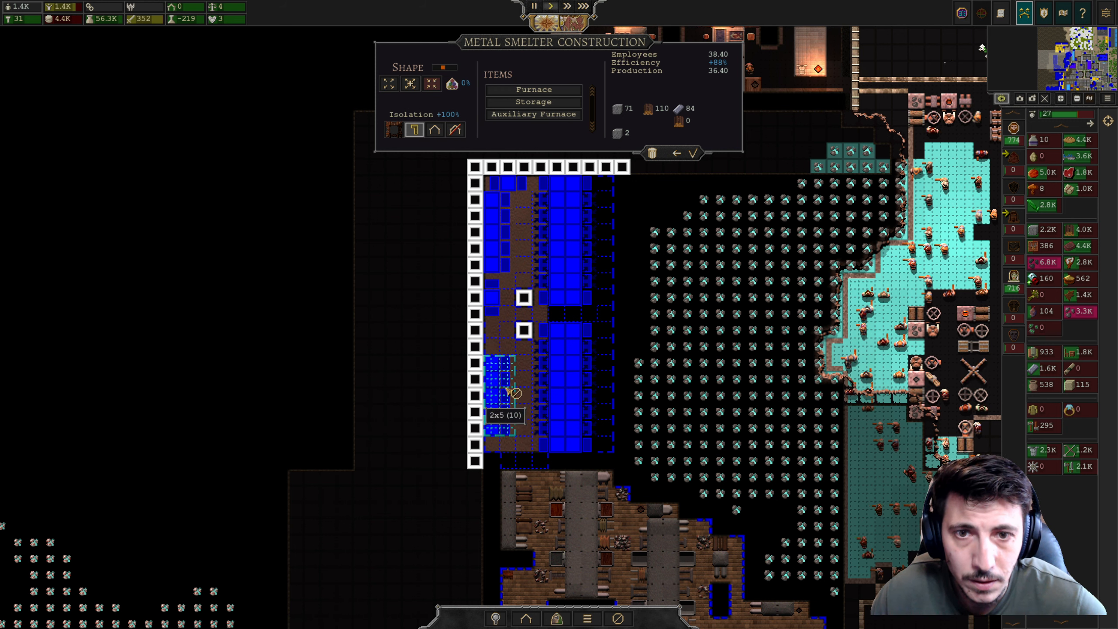
Place another furnace in the smelter's lower-left area
click(534, 114)
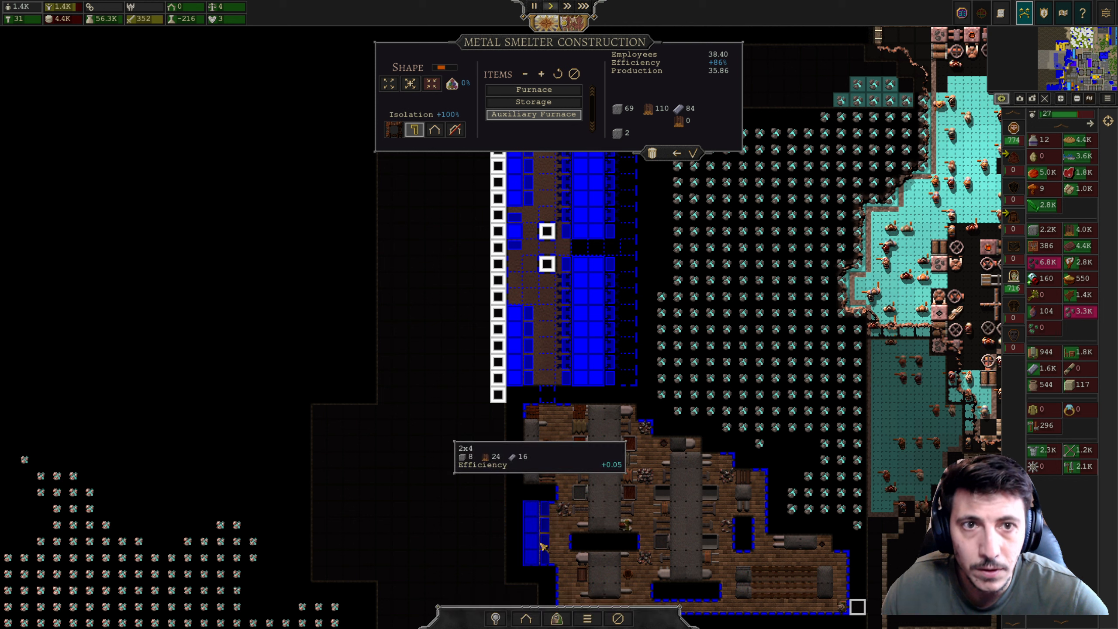
click(543, 463)
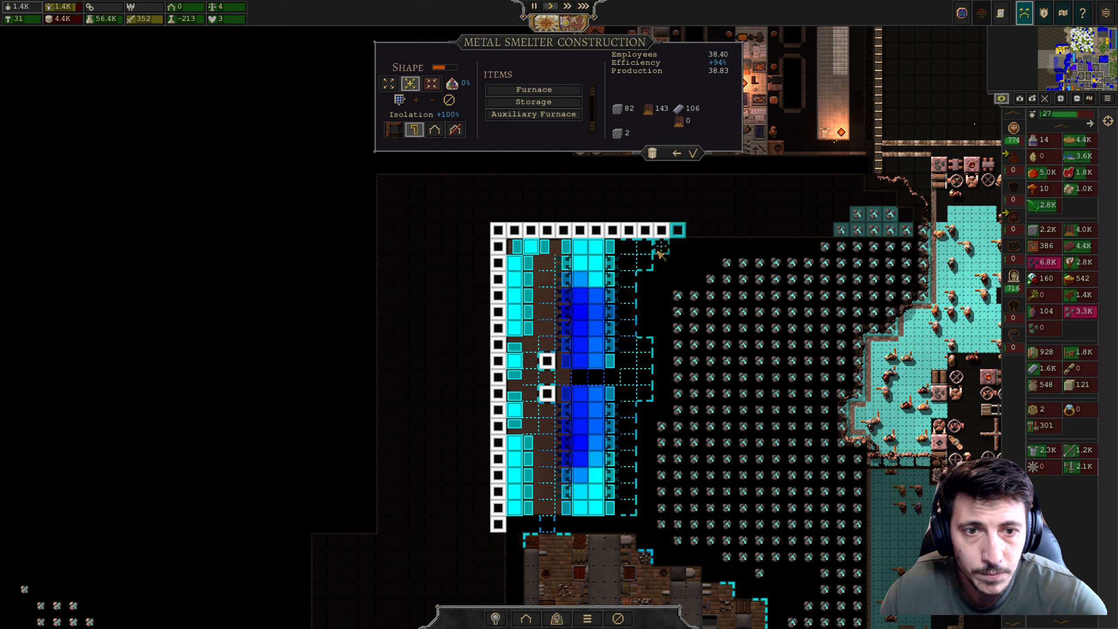
mouse_move(533, 114)
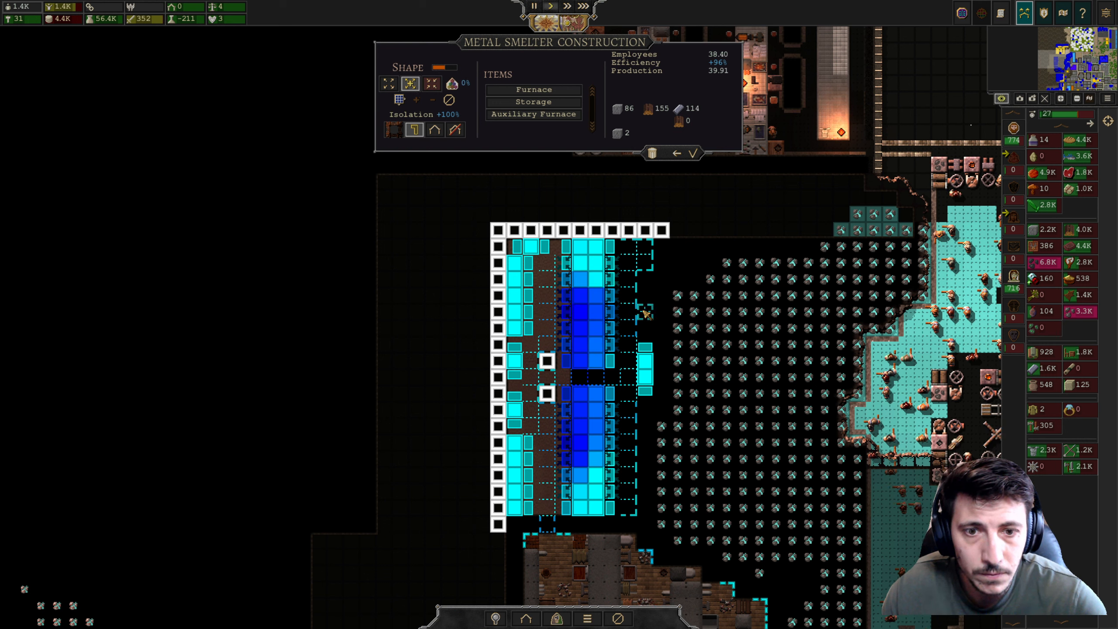
mouse_move(649, 298)
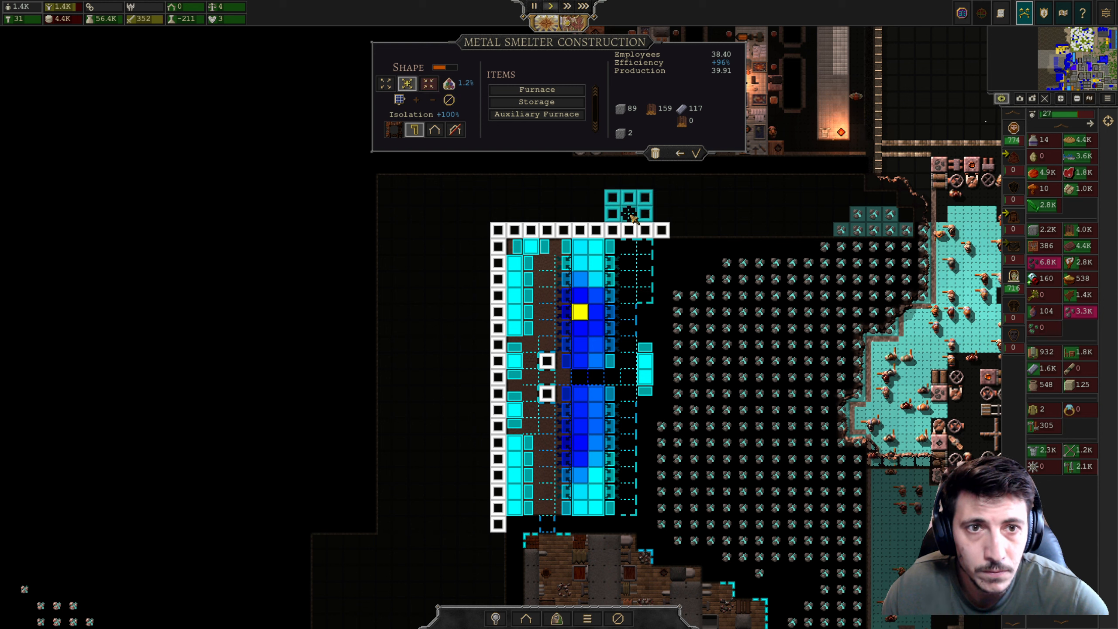
Extend the smelter upward and add a 4x1 auxiliary furnace along its top edge
click(537, 115)
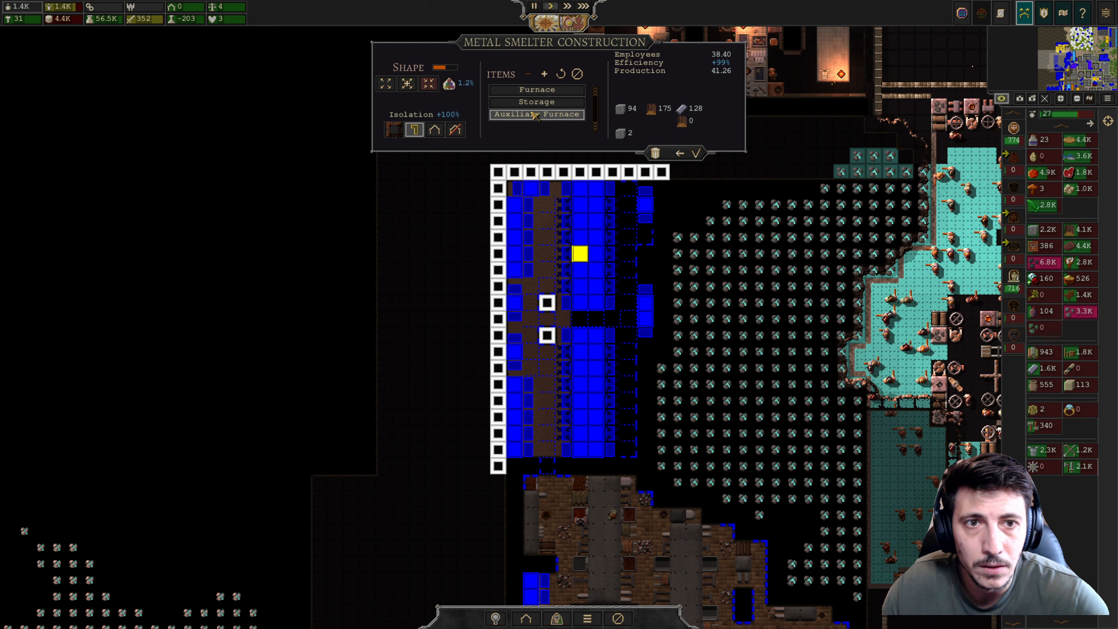
click(813, 286)
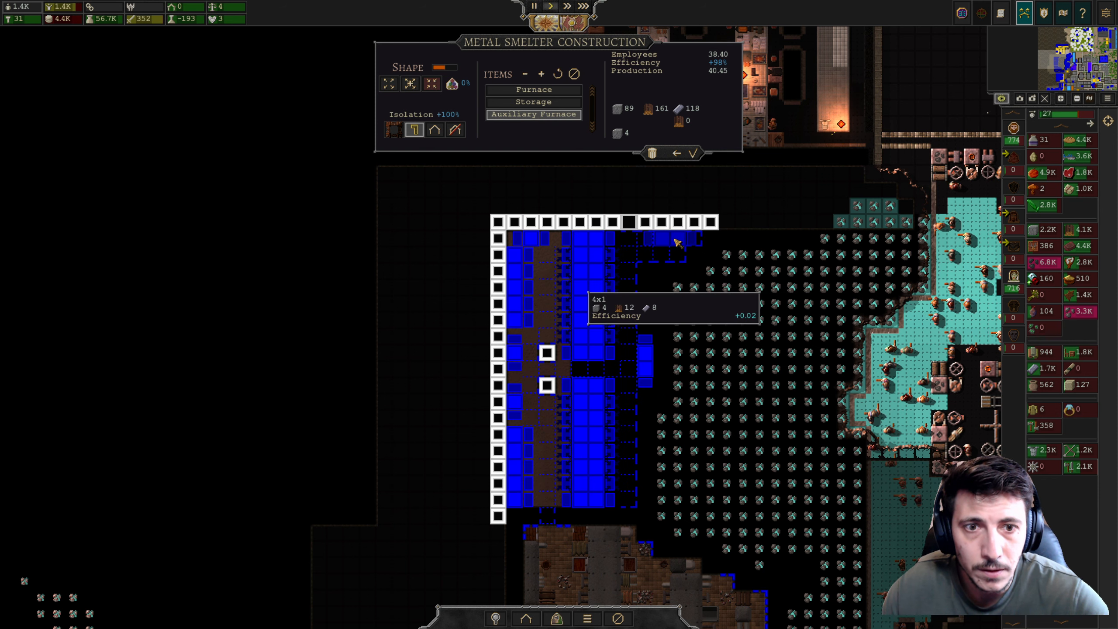
click(741, 178)
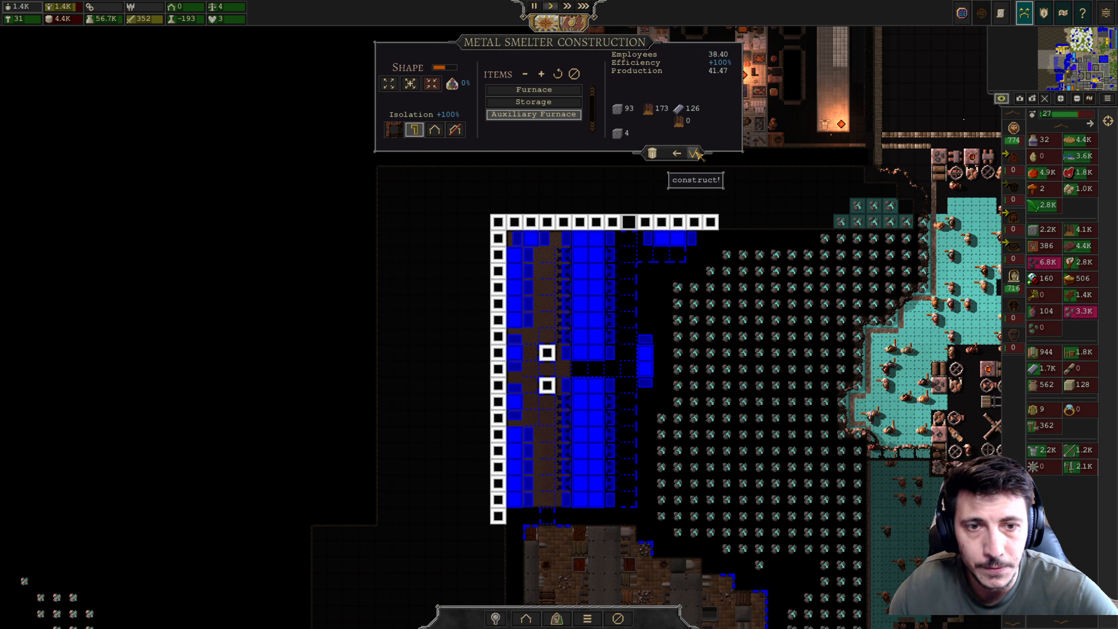
click(695, 180)
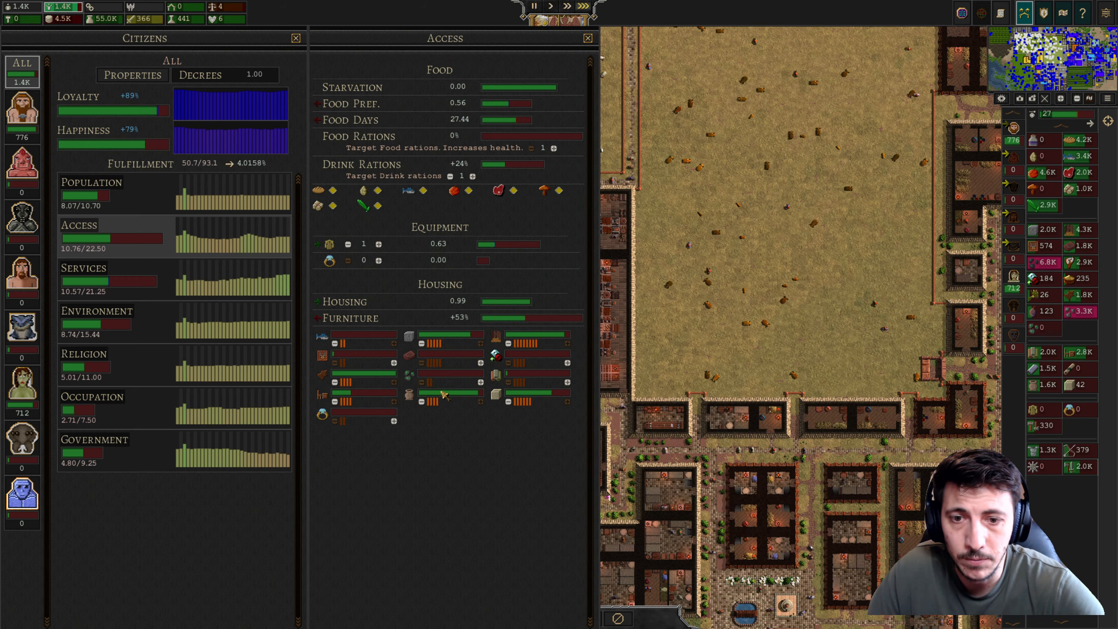
mouse_move(449, 404)
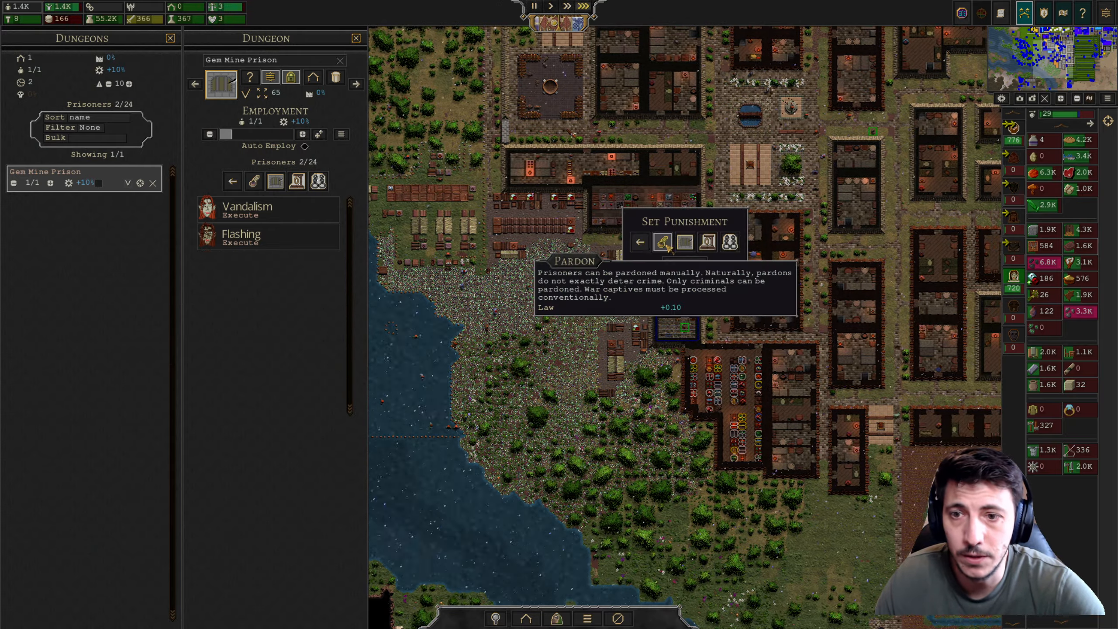
click(233, 181)
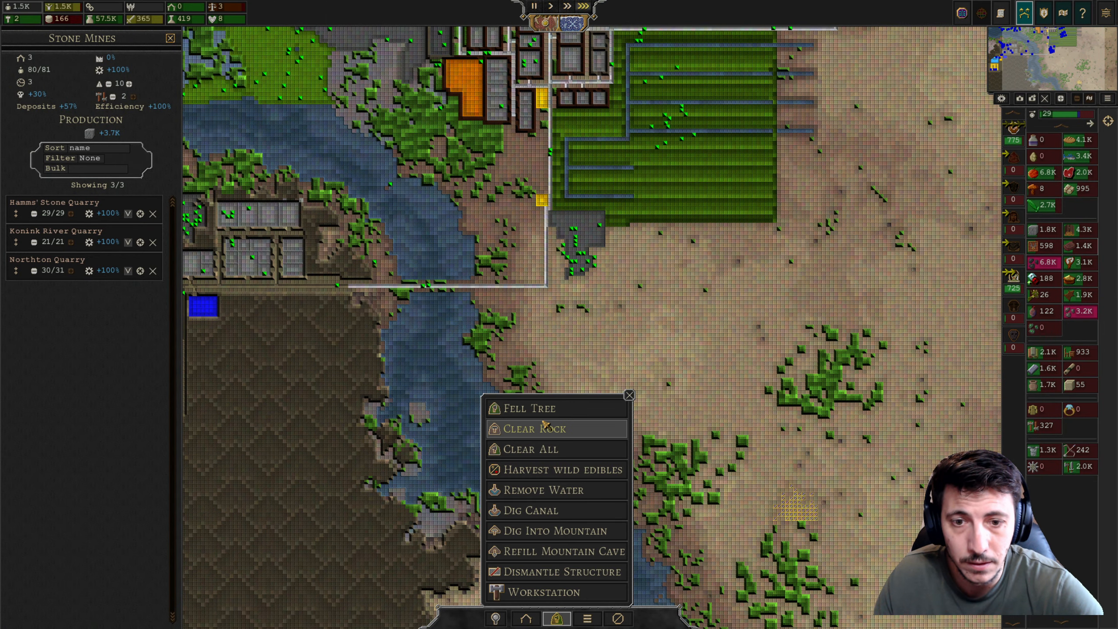
mouse_move(586, 592)
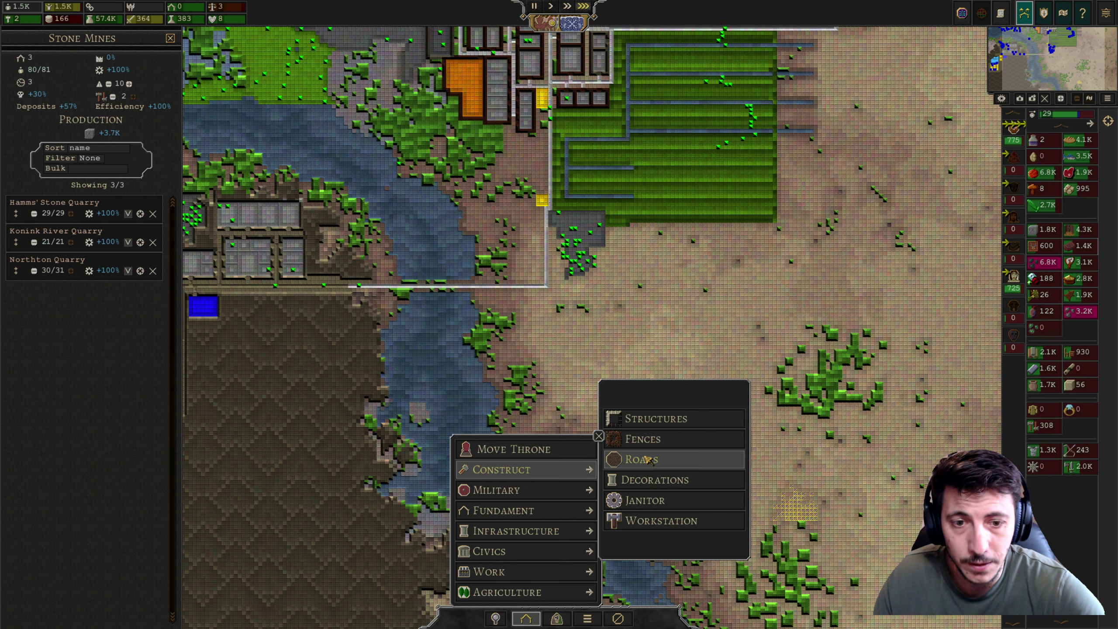
Open road construction from the bottom bar
click(640, 459)
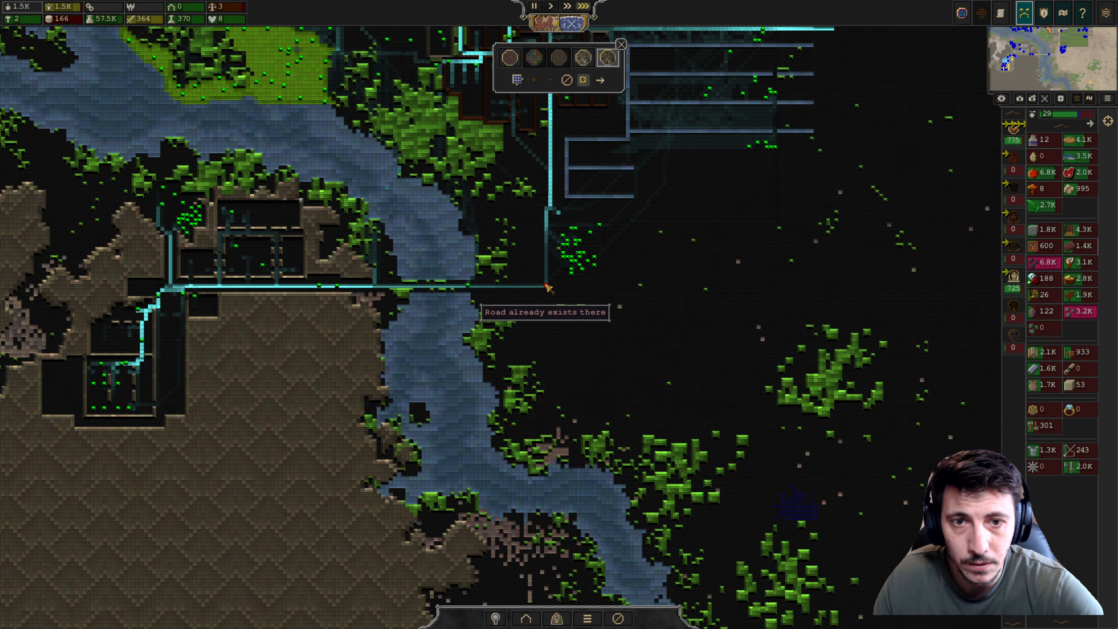